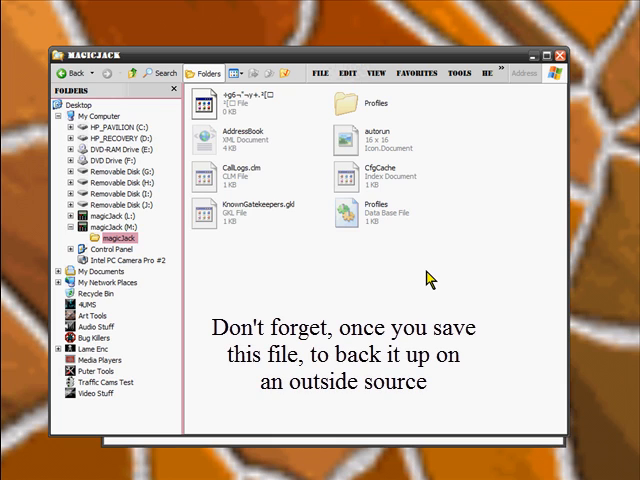
{"action": "mouse_move", "coordinate": [360, 270]}
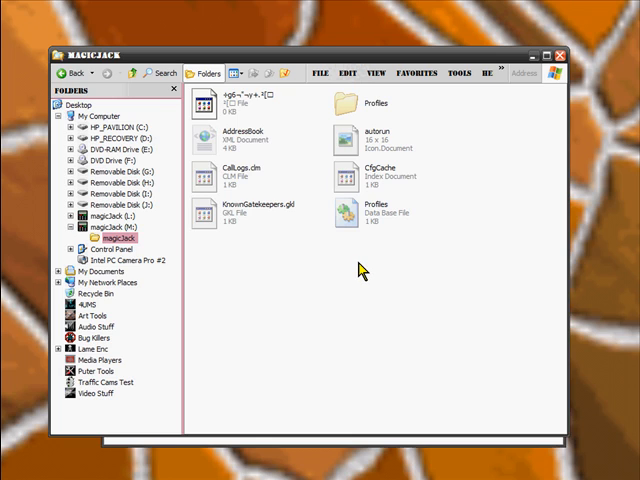